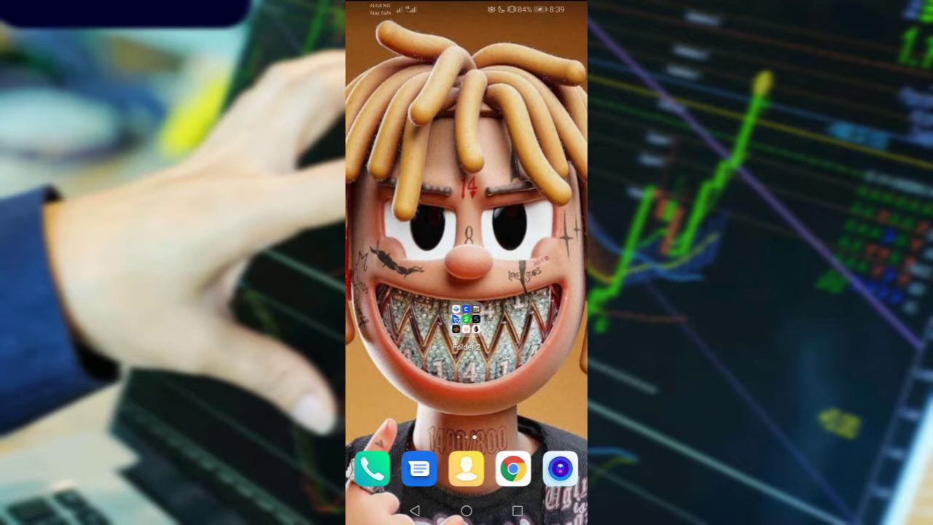
# - Launch TronLink Pro from Folder 2 on the Android home screen
pyautogui.click(467, 321)
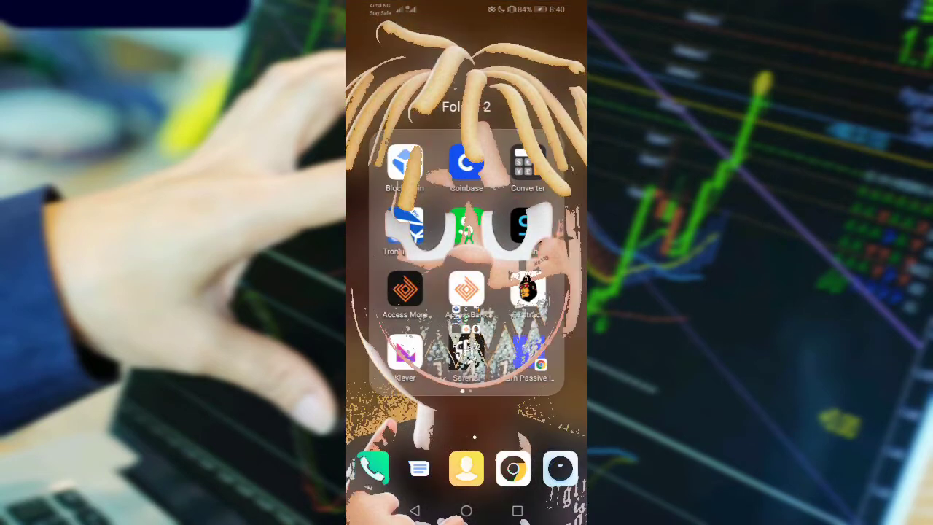
pyautogui.click(405, 229)
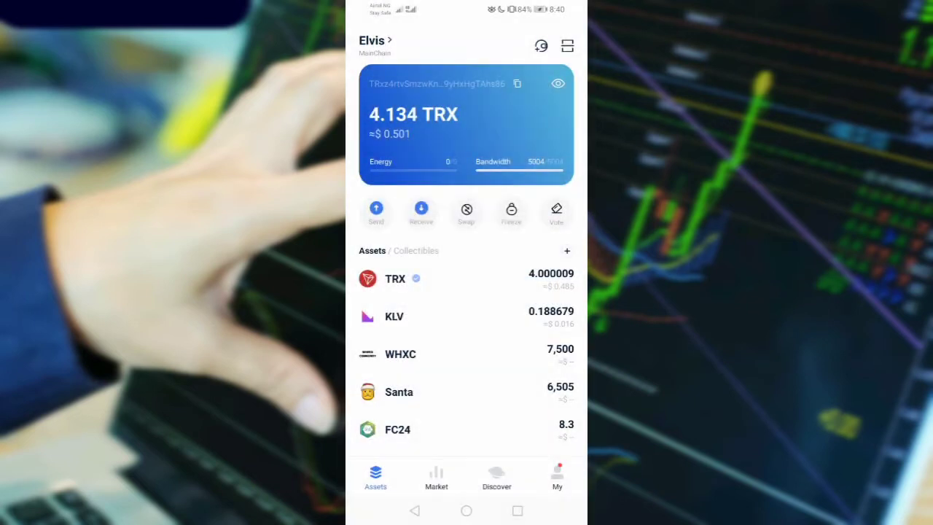
# - Open the Vote page showing available TRX, 3 votes and the unclaimed reward
pyautogui.click(557, 210)
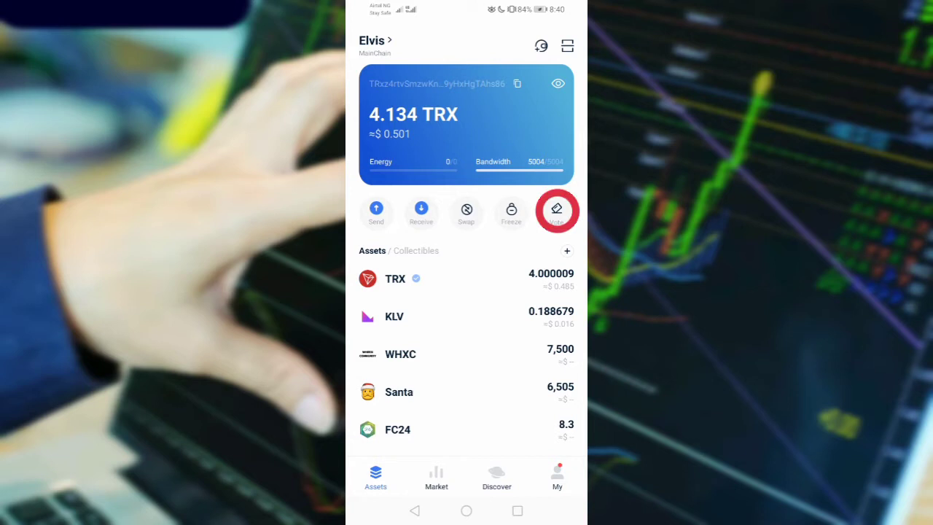
pyautogui.click(557, 210)
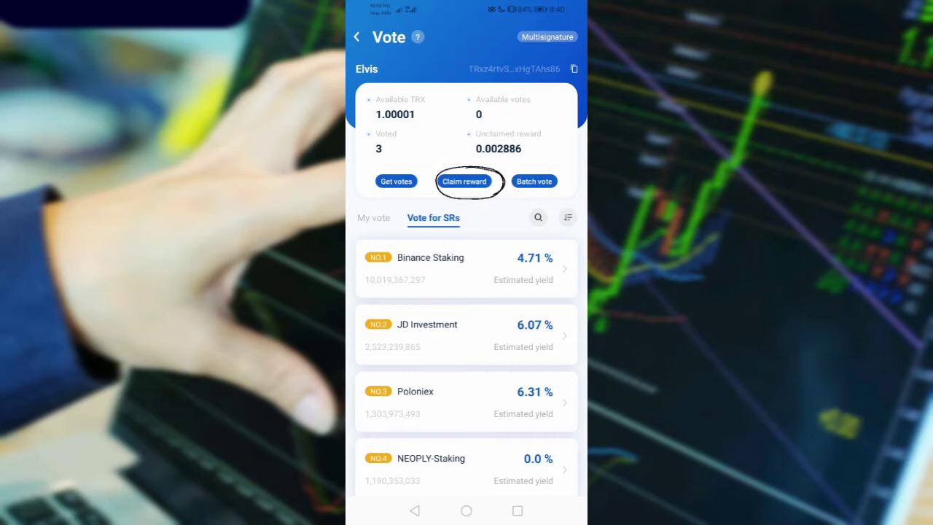
# - Start claiming the 0.002886 TRX unclaimed reward with zero fee
pyautogui.click(464, 180)
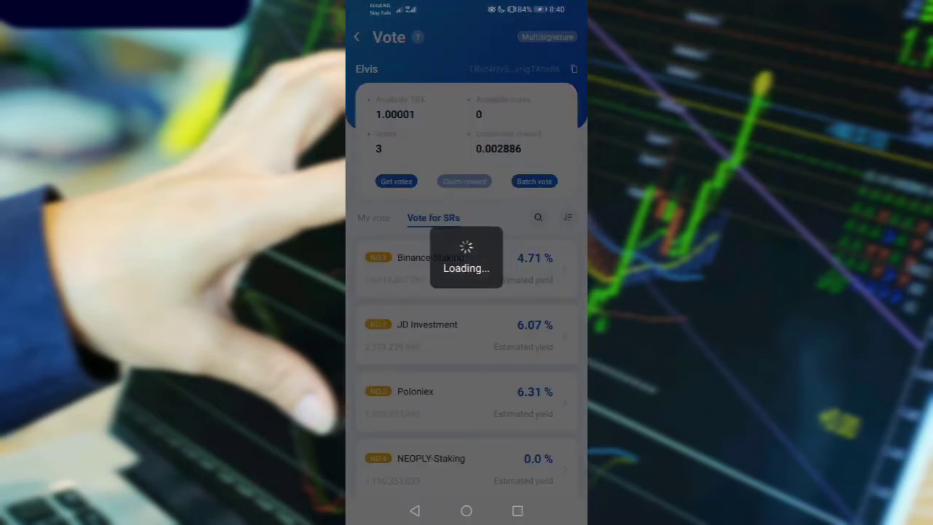
pyautogui.click(464, 181)
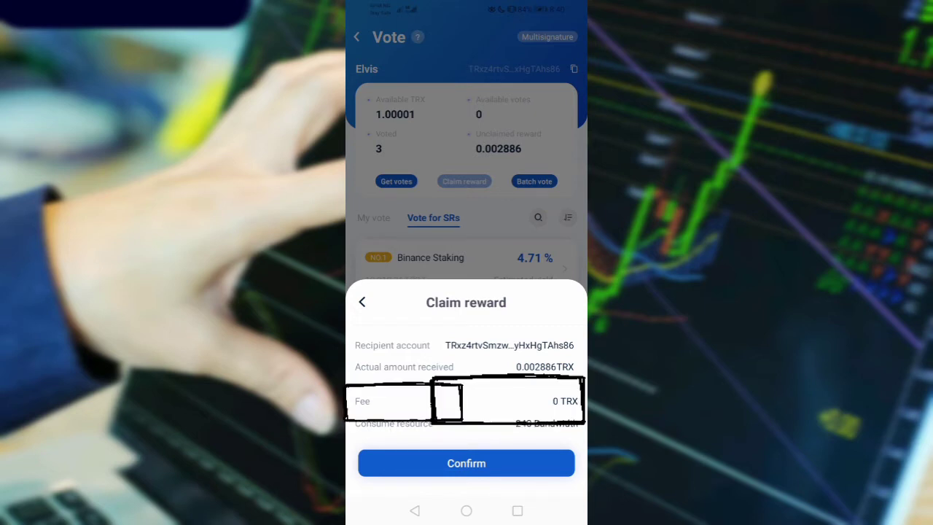
# - Confirm the reward claim and authorise it with the wallet password
pyautogui.click(466, 463)
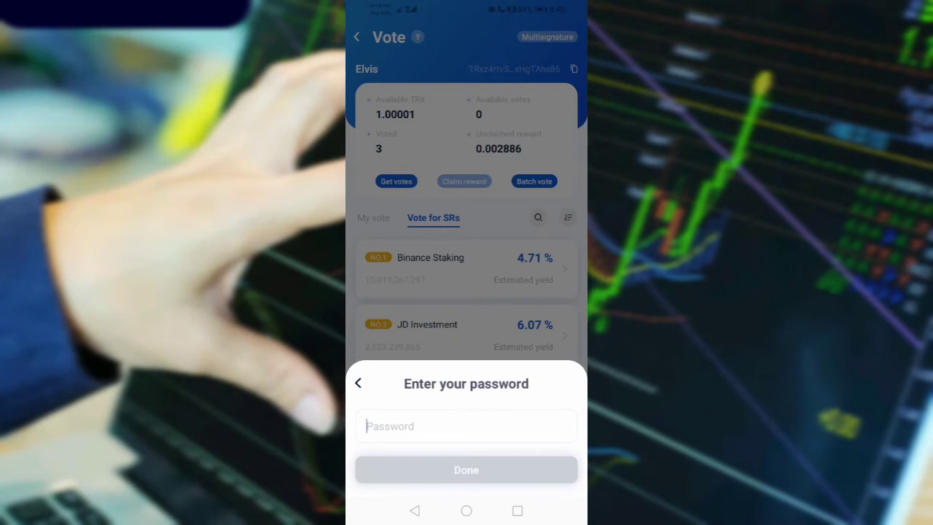
pyautogui.click(466, 426)
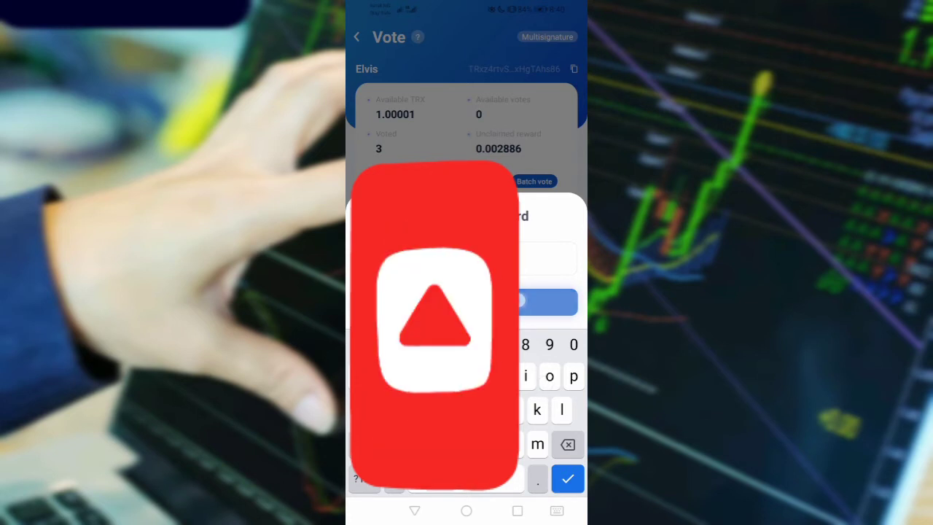
pyautogui.click(568, 478)
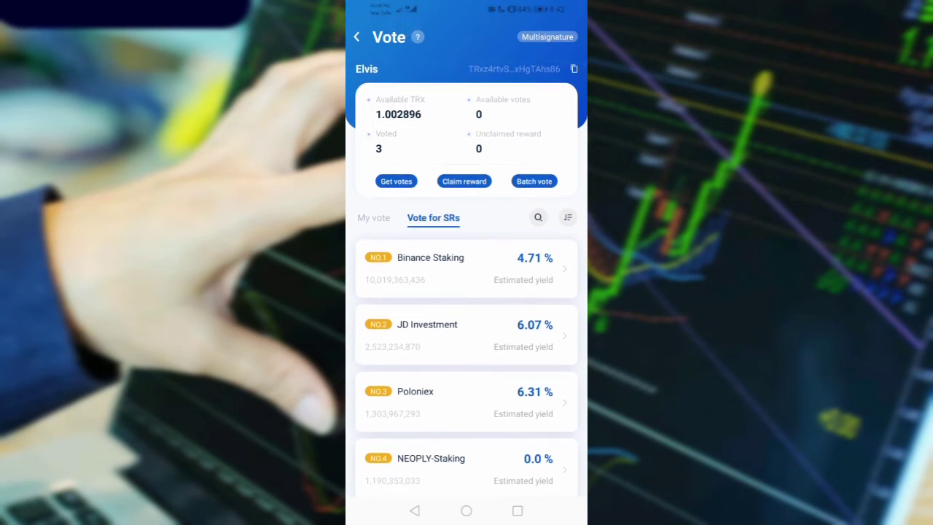
# - Go back to the assets overview showing 4.002896 TRX, totalling 4.136 TRX
pyautogui.click(357, 37)
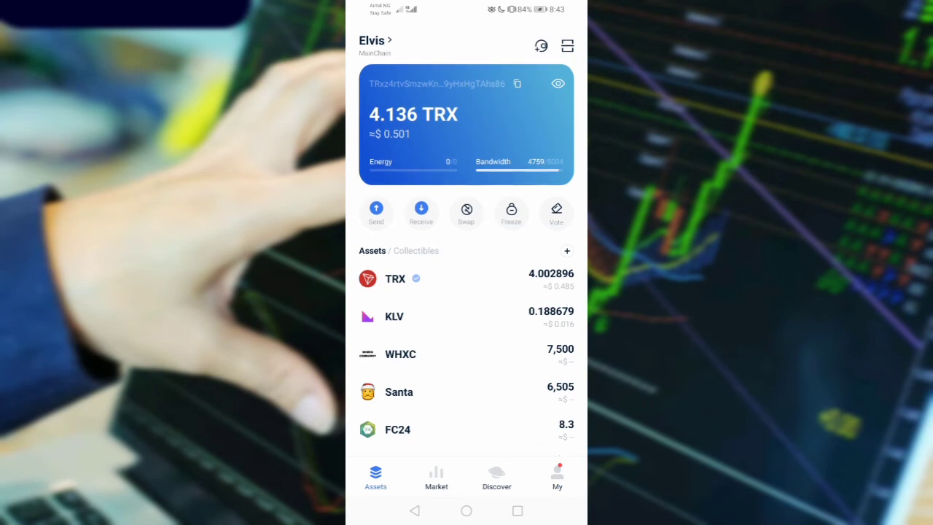
pyautogui.scroll(3)
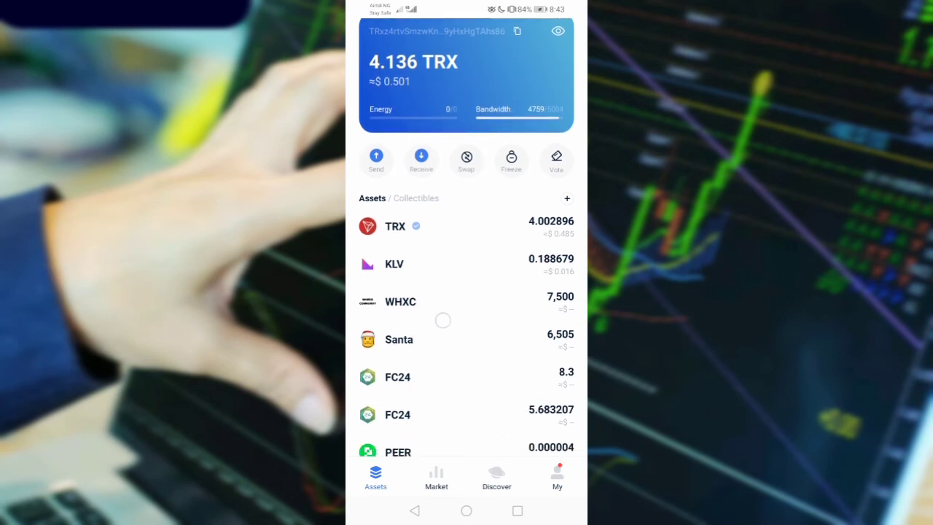